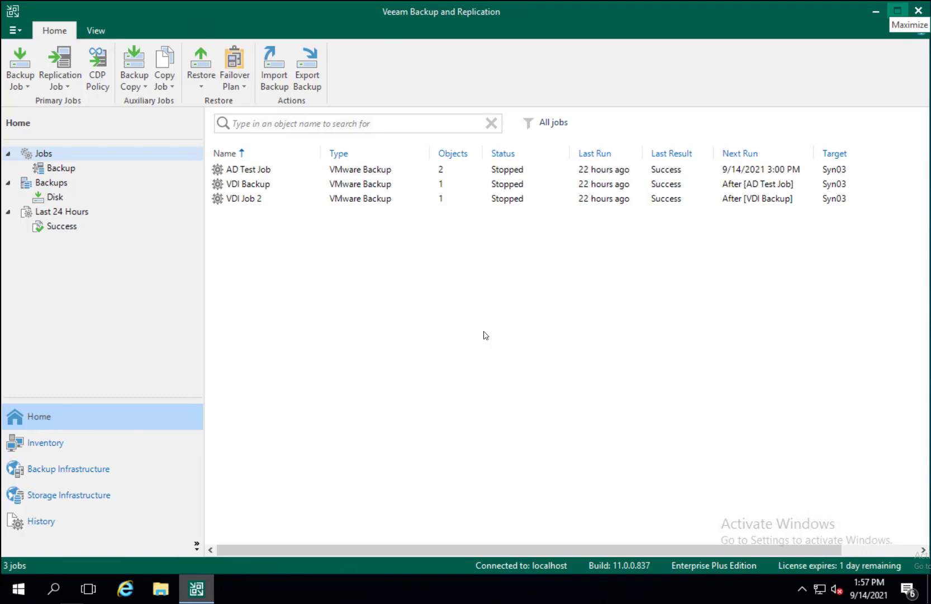
mouse_move(62, 169)
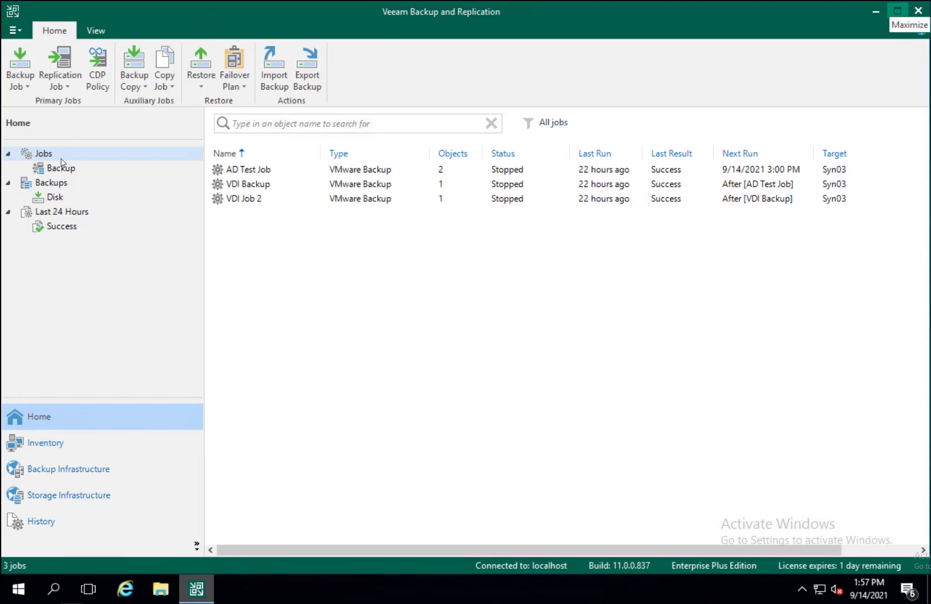
Select AD Test Job in the Jobs list and bring up its actions menu
left_click(248, 170)
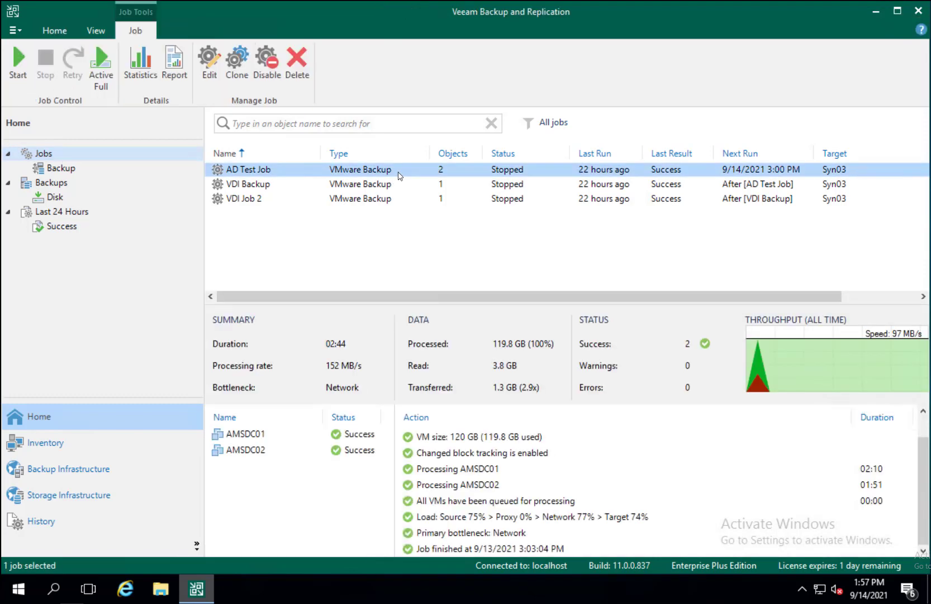
right_click(398, 172)
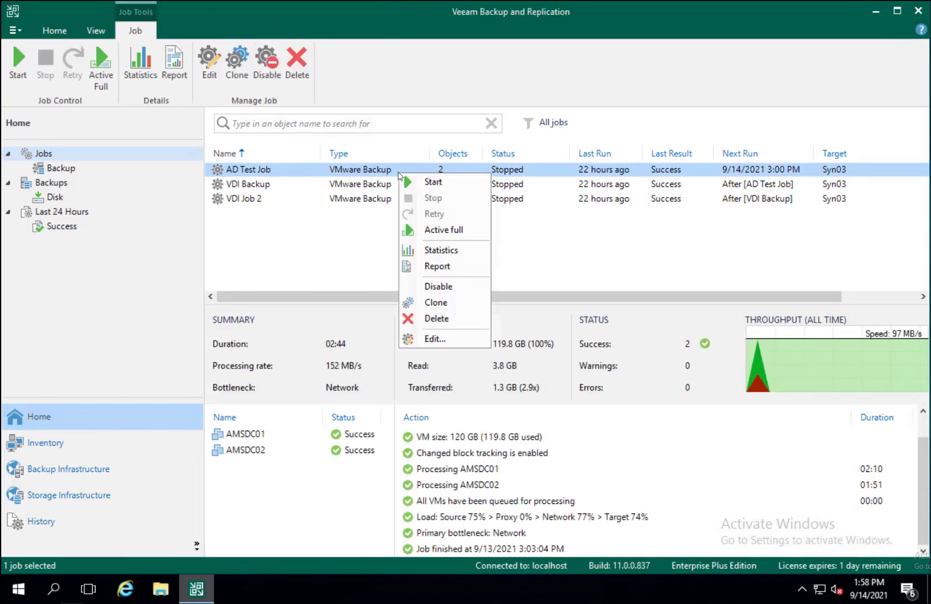
mouse_move(435, 338)
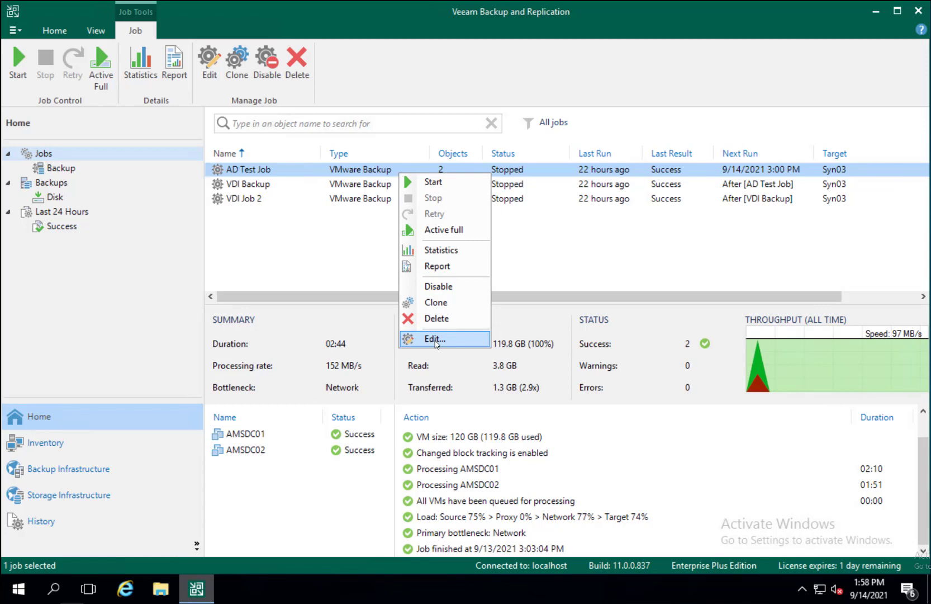
Edit AD Test Job and enable keeping certain full backups longer for archival purposes on the Storage step
left_click(434, 338)
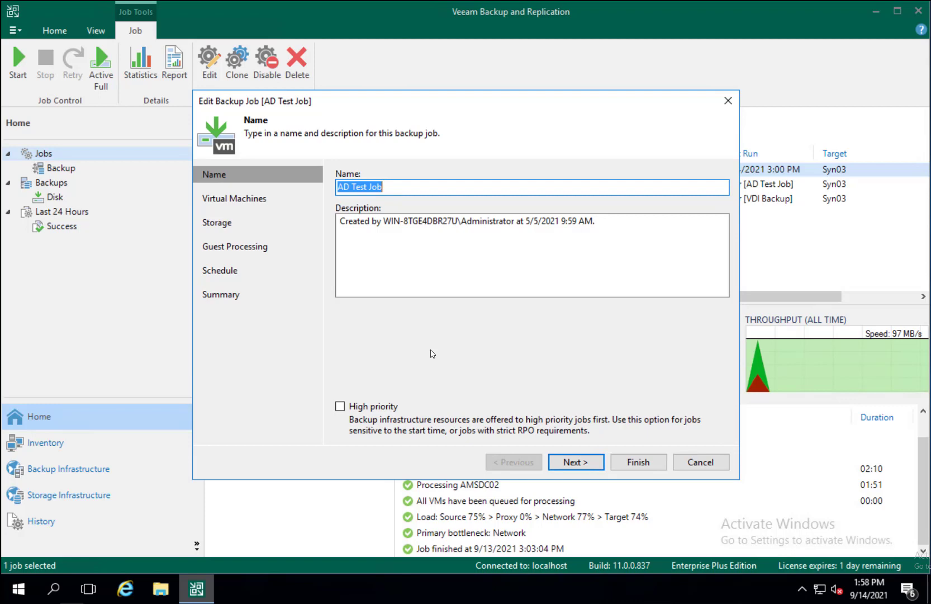
mouse_move(425, 343)
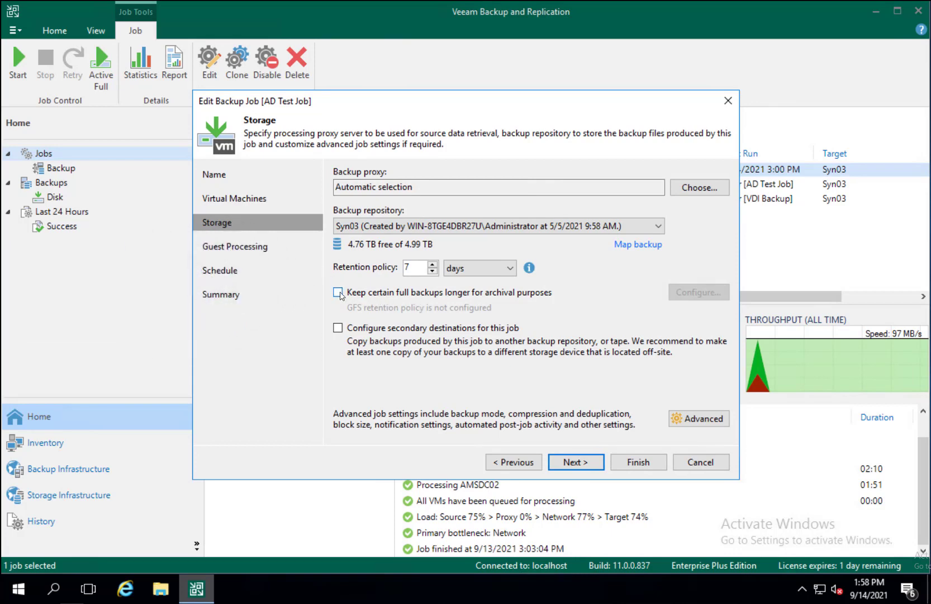
left_click(337, 292)
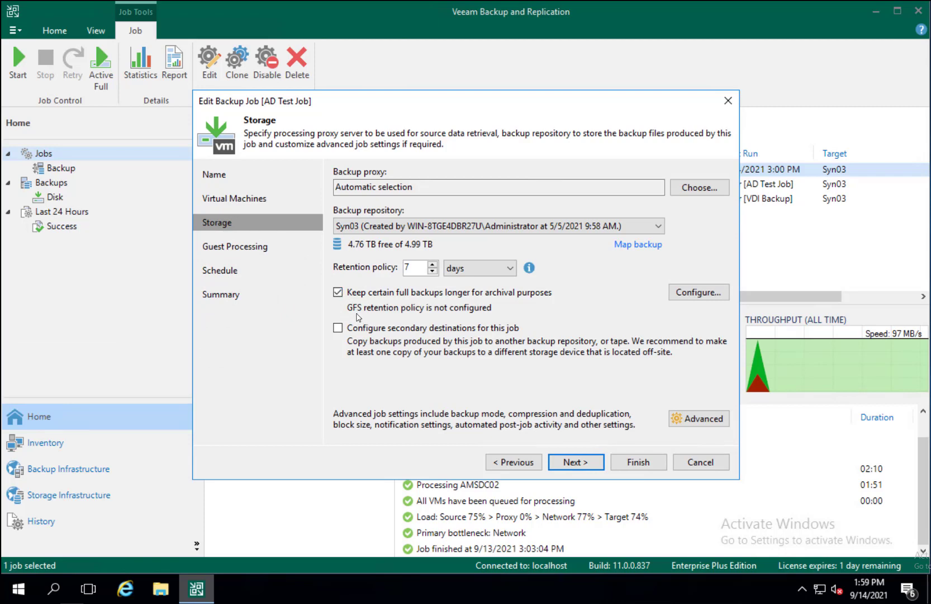
mouse_move(510, 328)
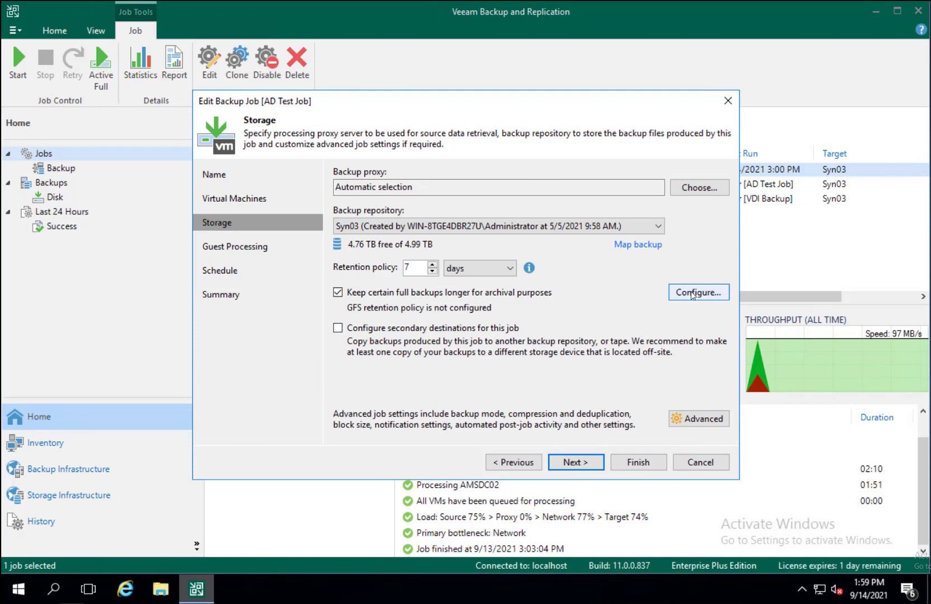
Configure GFS to keep weekly (Sunday), monthly (First) and yearly (January) full backups, 1 each, and confirm
left_click(699, 291)
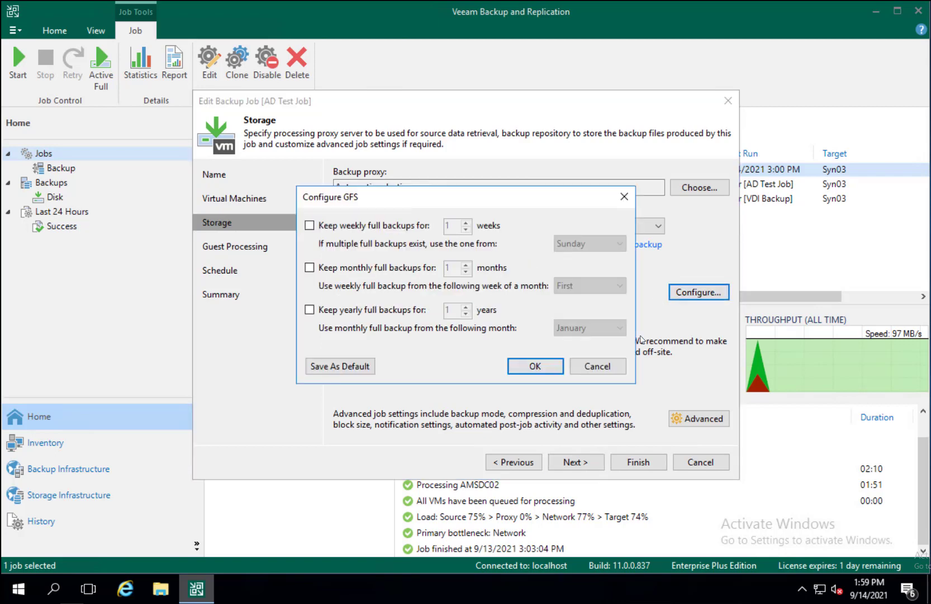
mouse_move(391, 265)
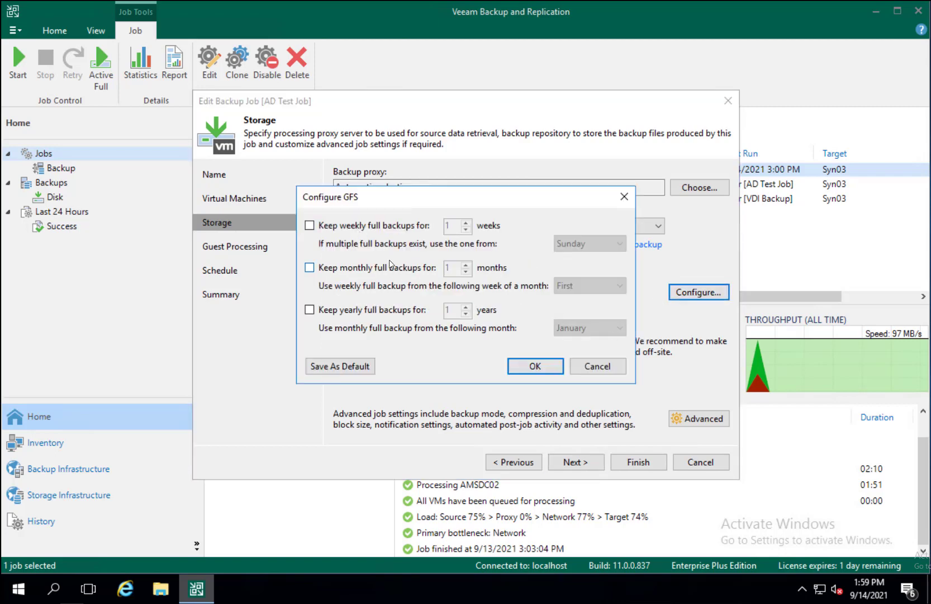
mouse_move(368, 229)
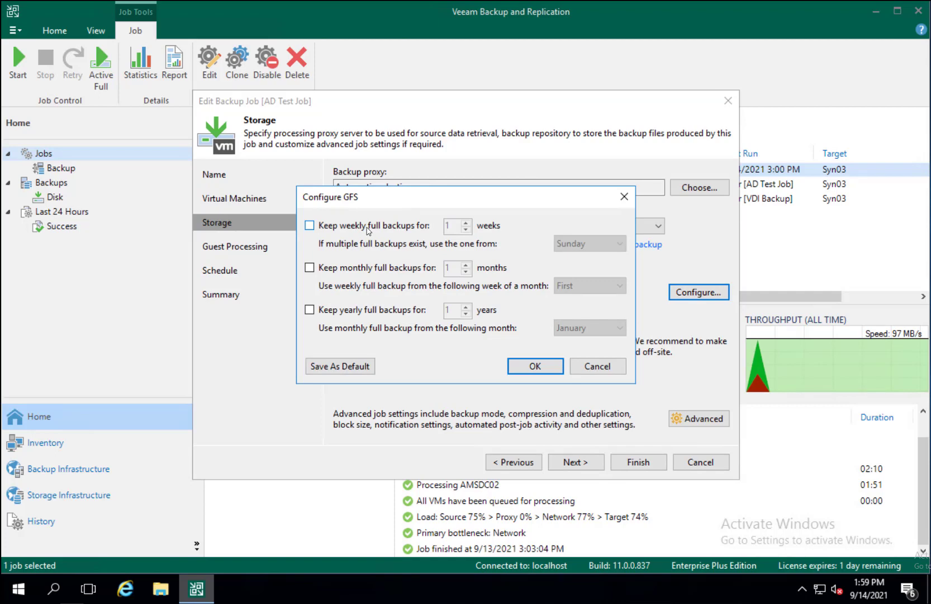
mouse_move(375, 279)
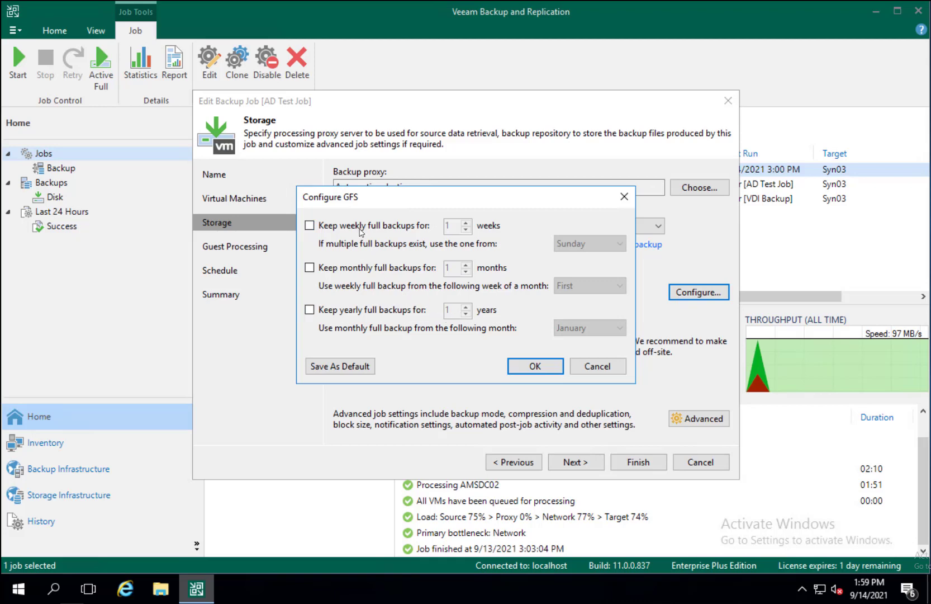
left_click(310, 226)
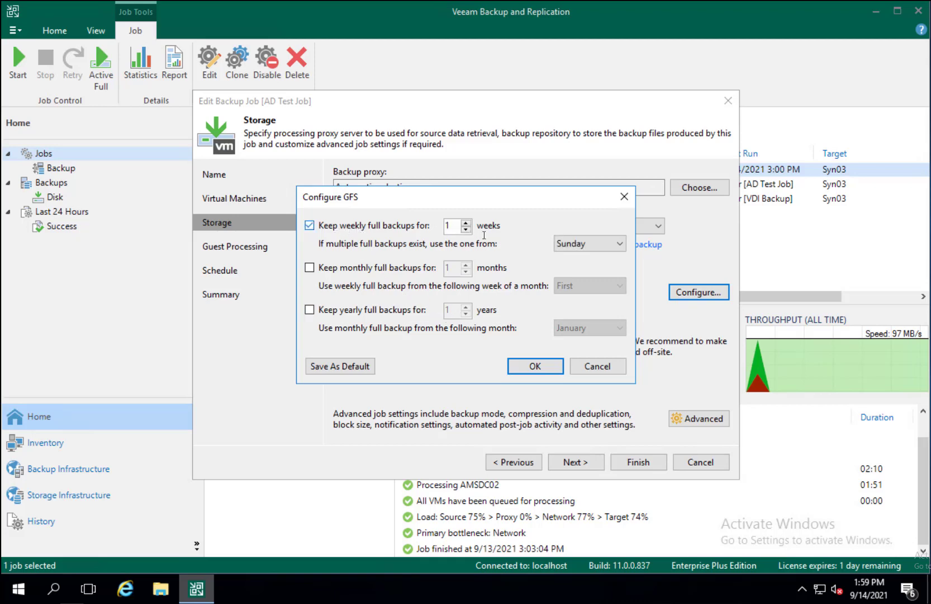
left_click(615, 244)
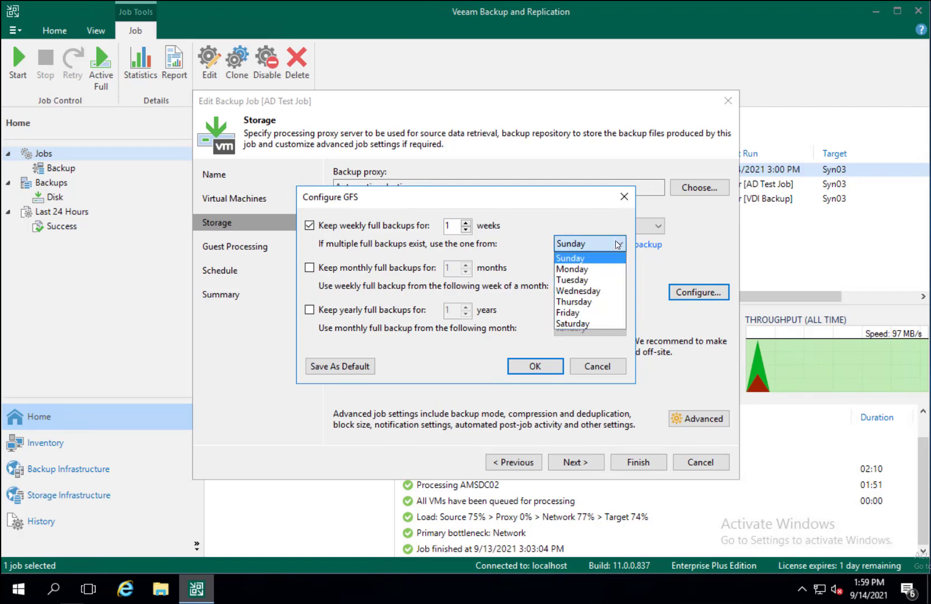
left_click(570, 257)
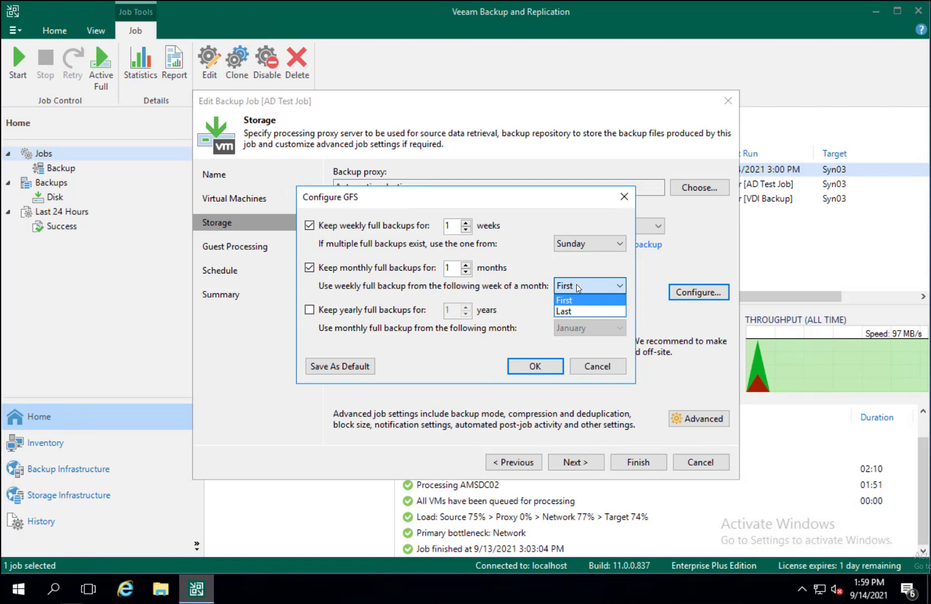
mouse_move(574, 308)
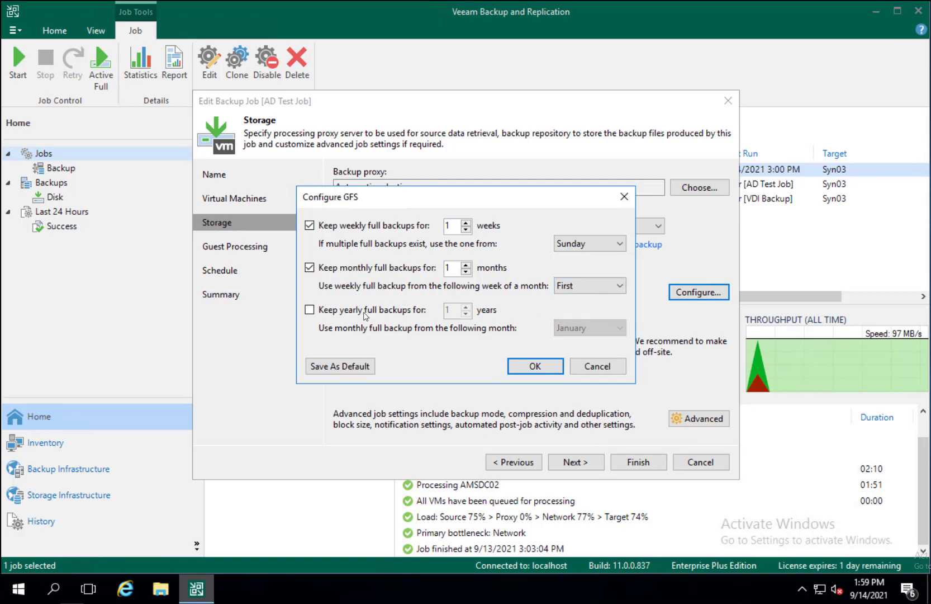
left_click(309, 310)
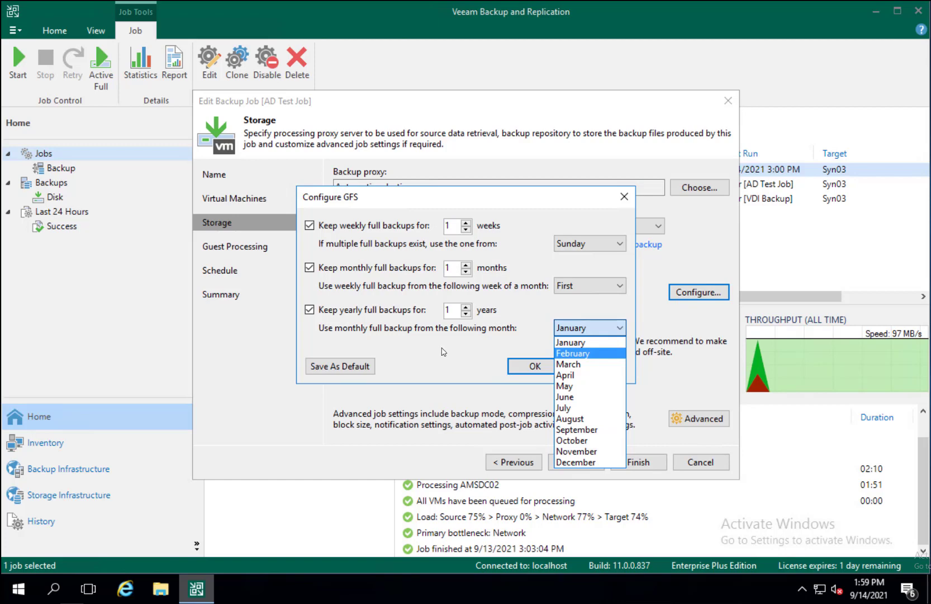
left_click(571, 342)
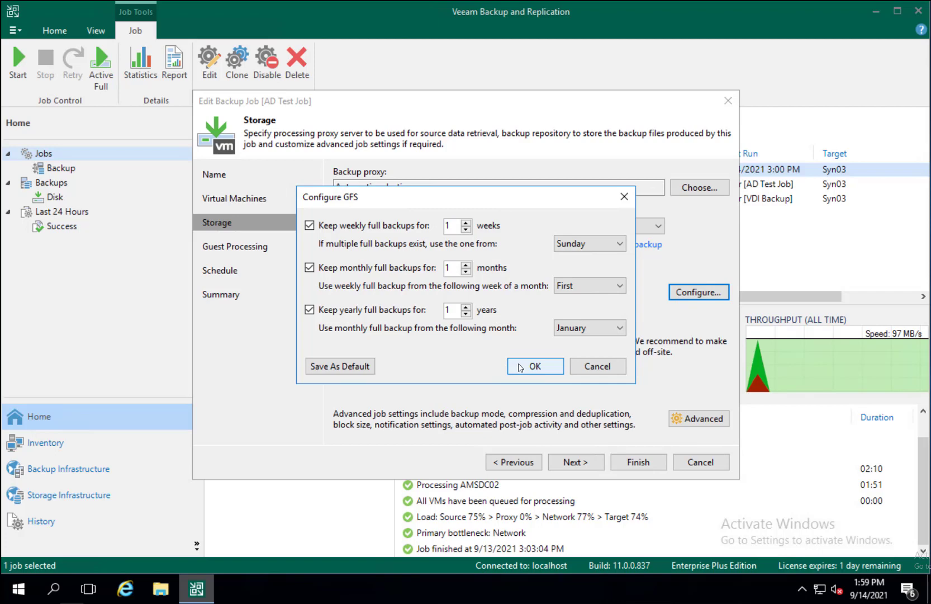
left_click(536, 367)
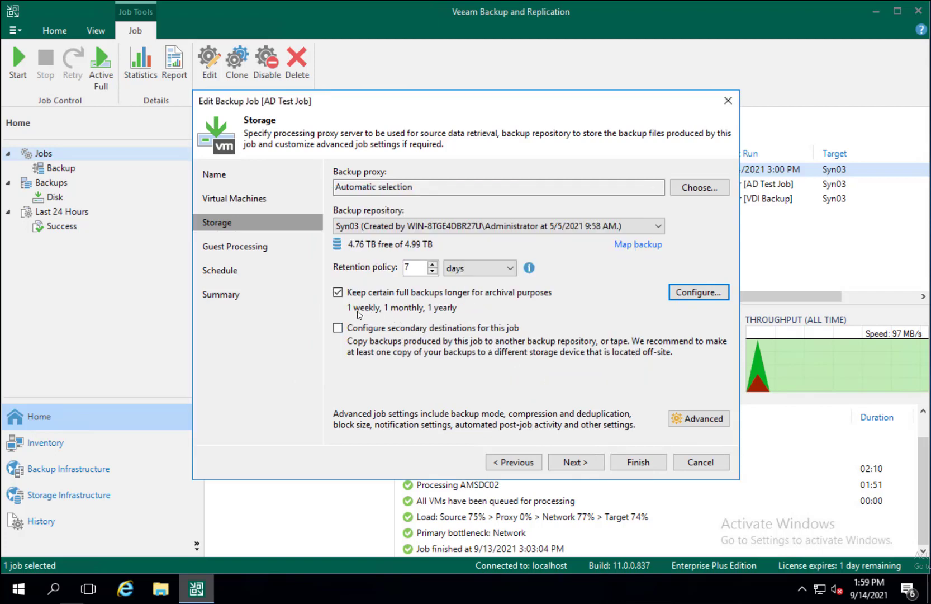
mouse_move(423, 314)
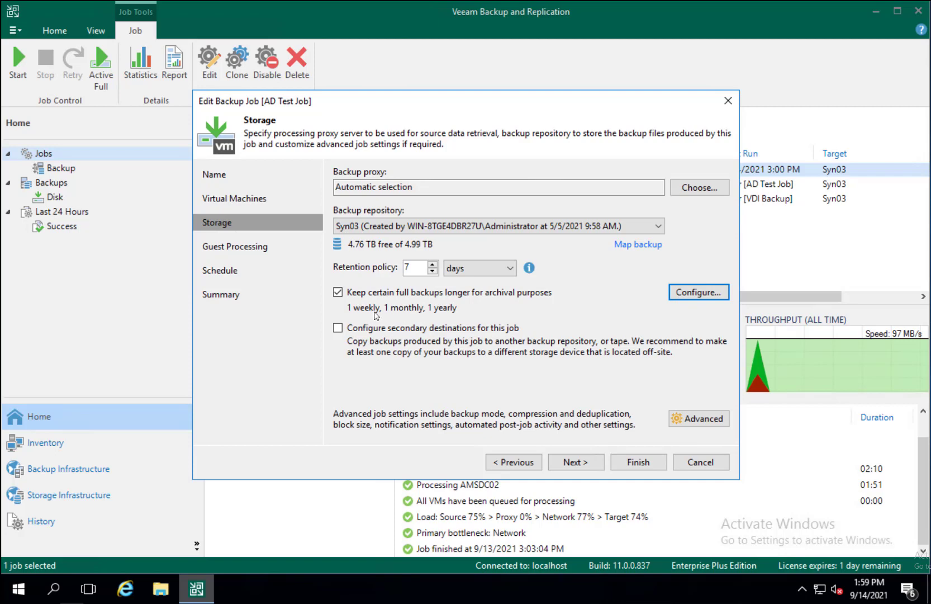
mouse_move(368, 317)
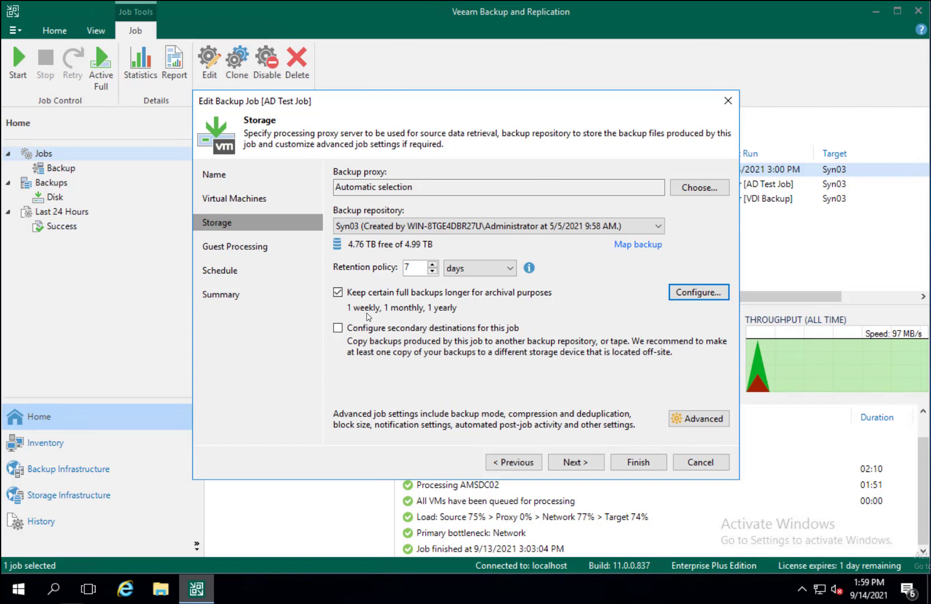
mouse_move(409, 318)
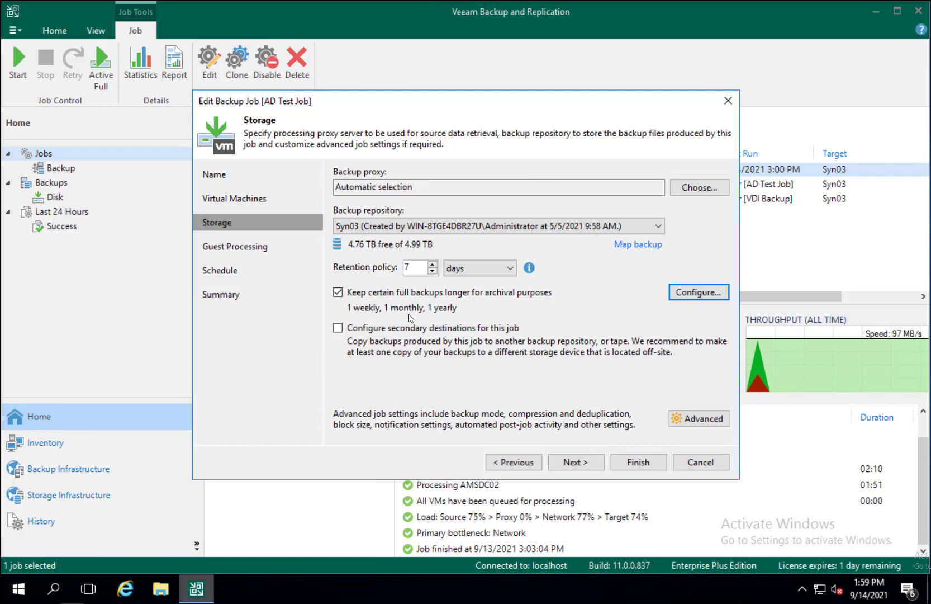
mouse_move(443, 313)
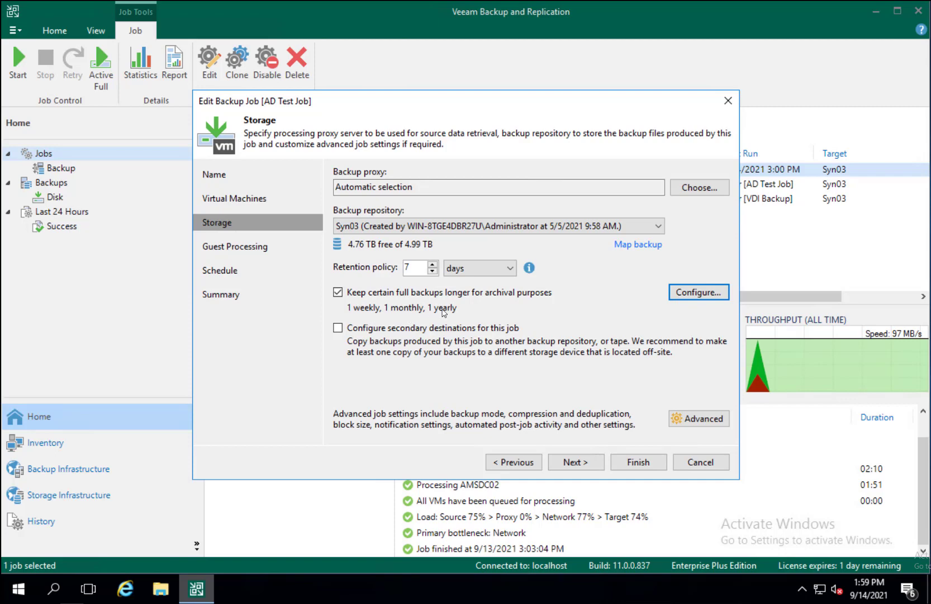
mouse_move(424, 315)
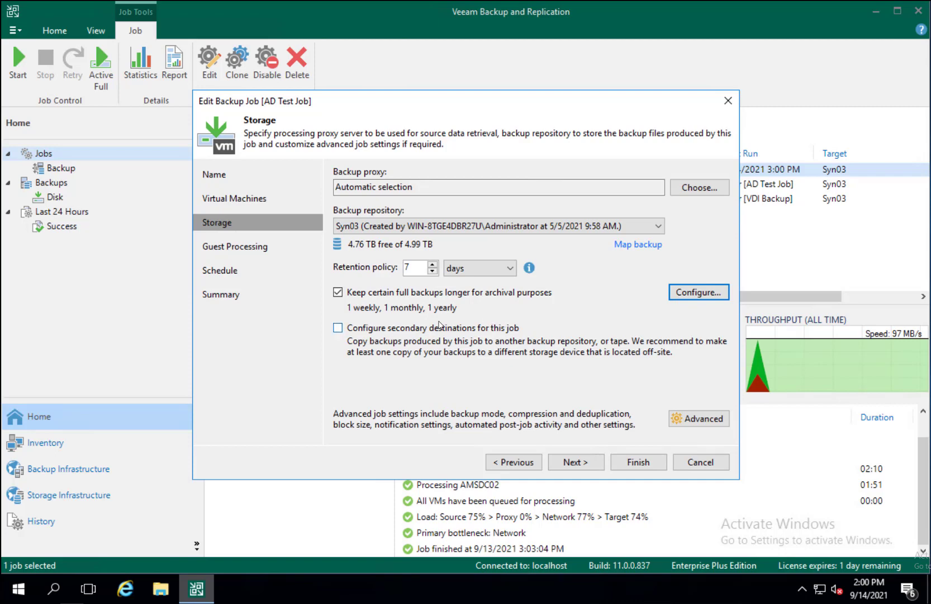
left_click(699, 292)
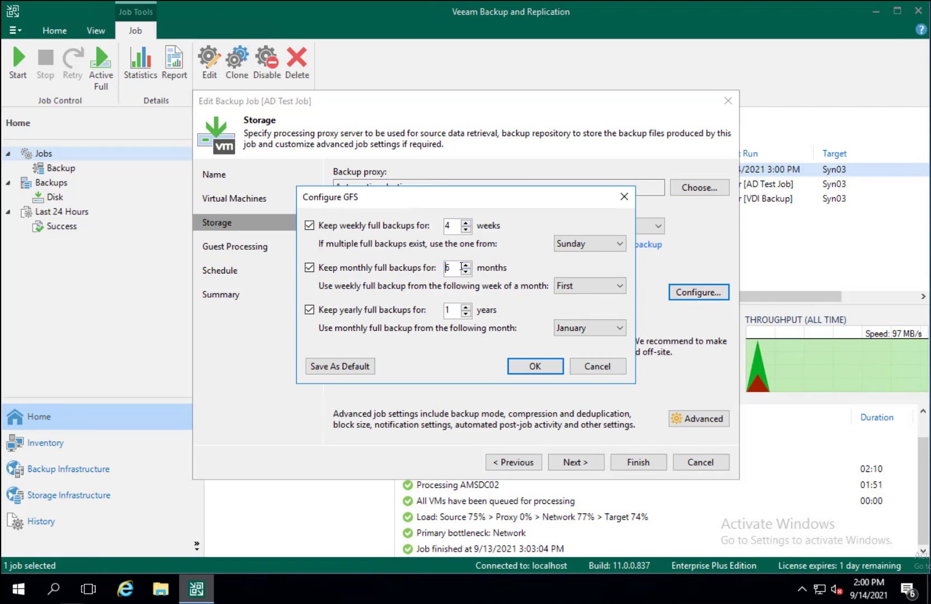
In the GFS dialog, set retention to 4 weeks weekly, 12 months monthly and 5 years yearly
left_click(468, 264)
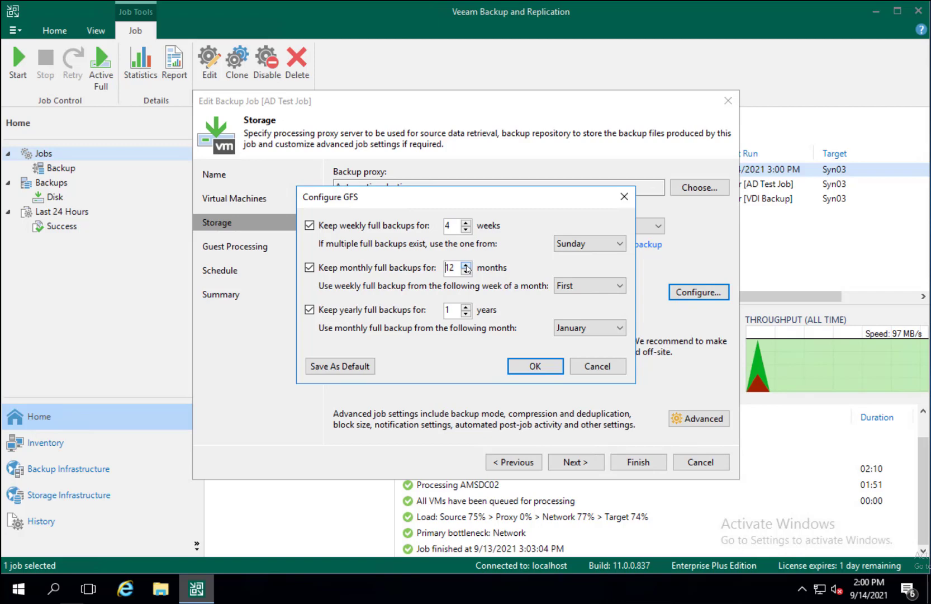
left_click(467, 306)
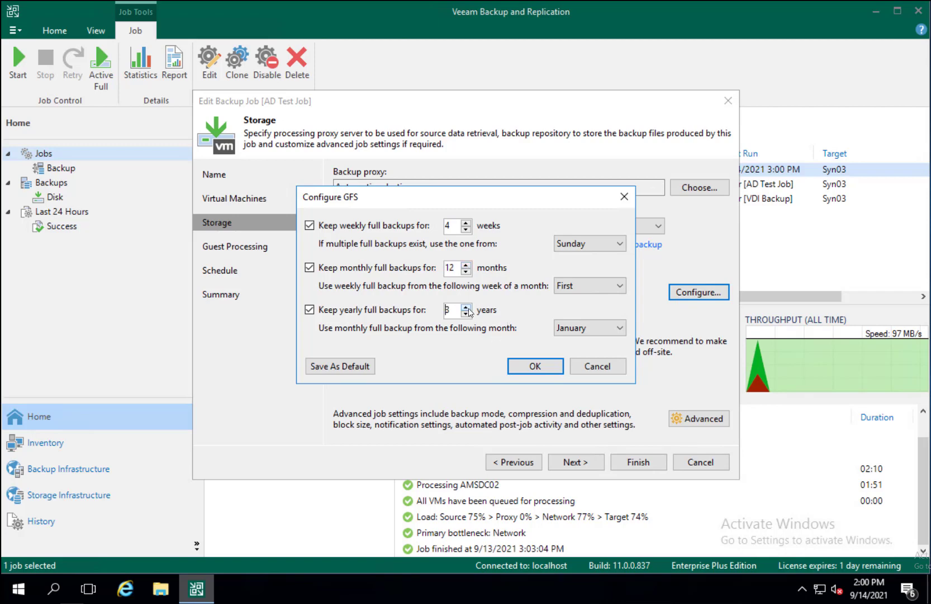
left_click(468, 306)
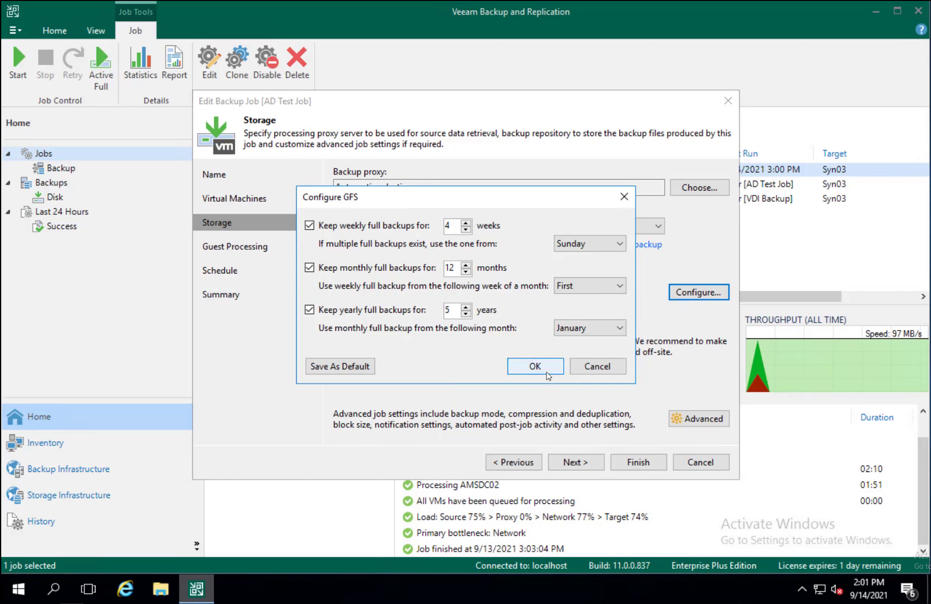
Confirm the GFS retention of 4 weekly, 12 monthly and 5 yearly backups
left_click(535, 366)
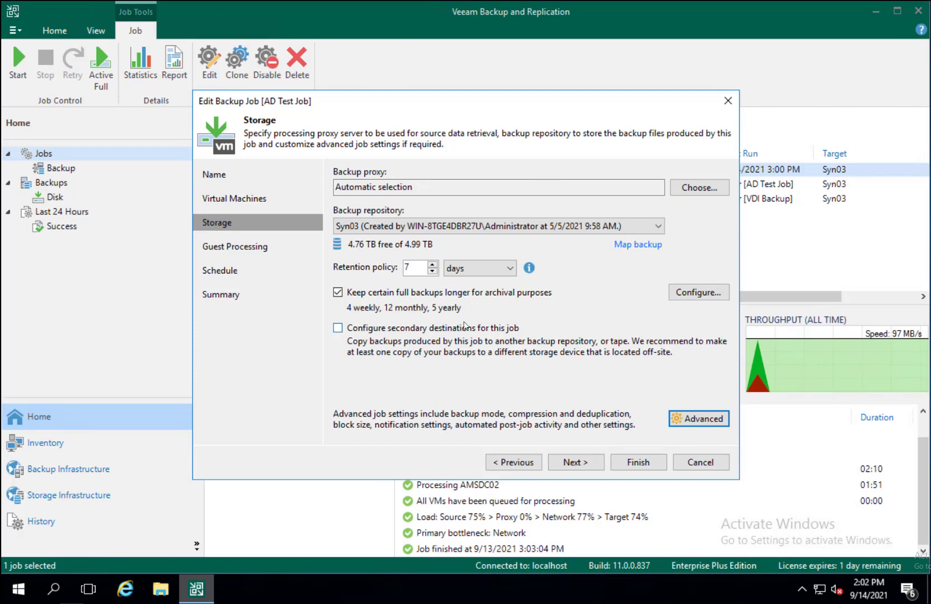
mouse_move(517, 336)
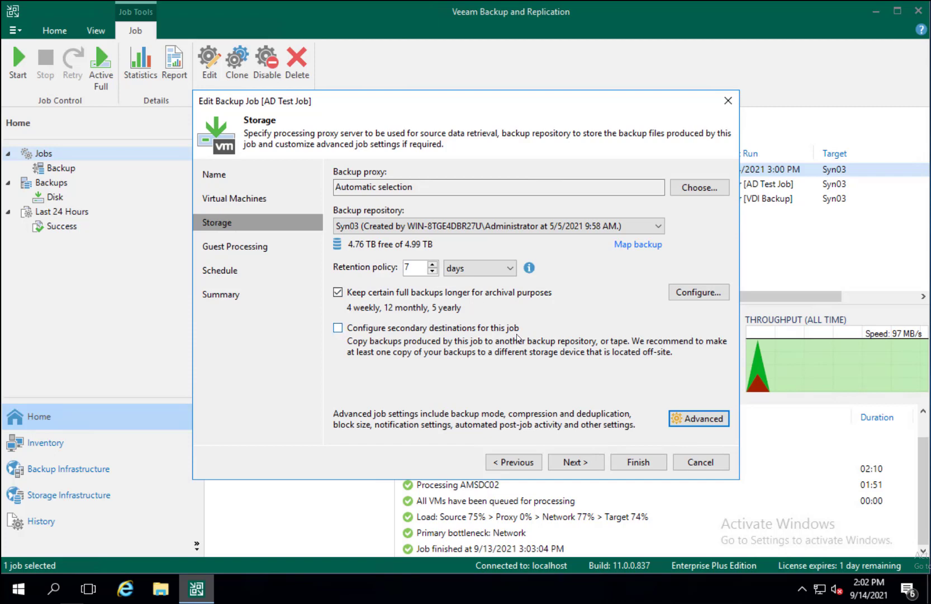